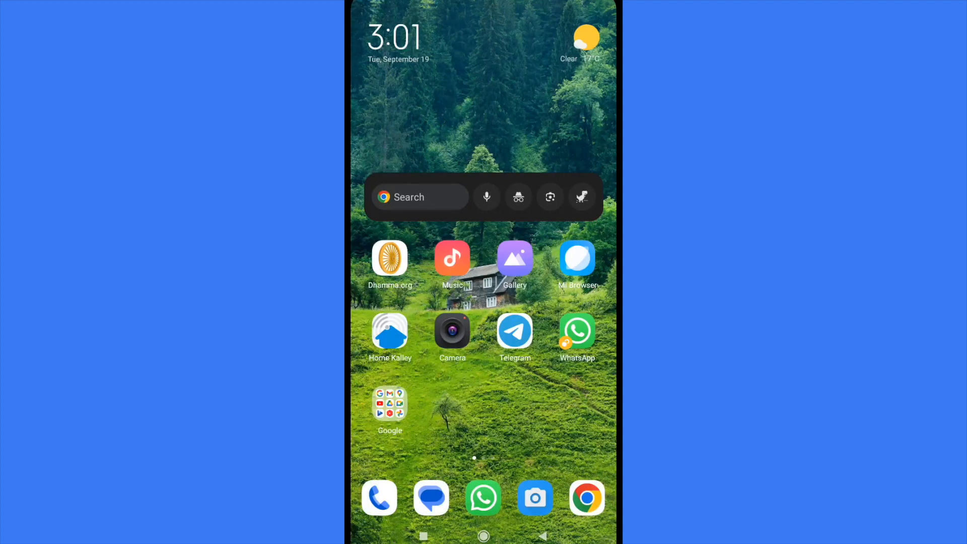
Launch the Exodus wallet from the second home-screen page.
scroll("left", 3)
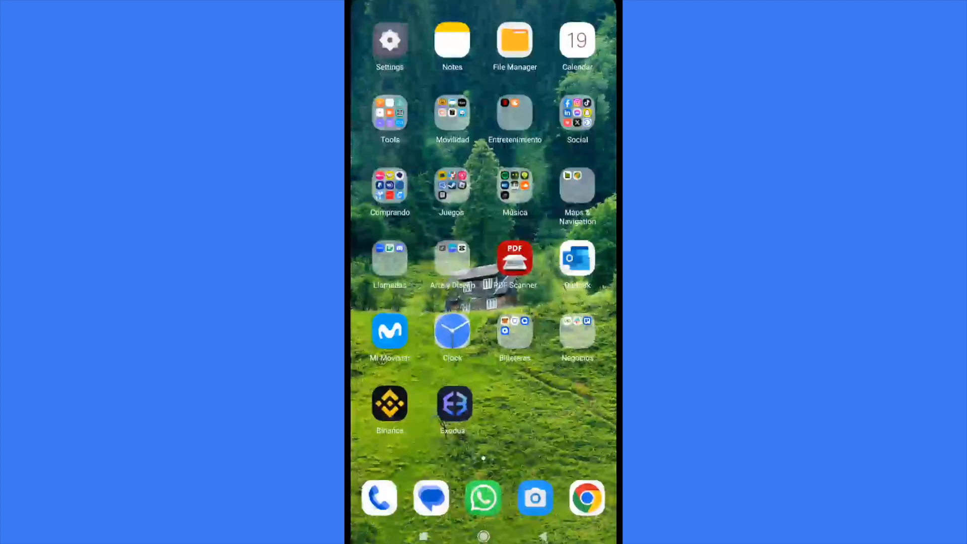
left_click(452, 406)
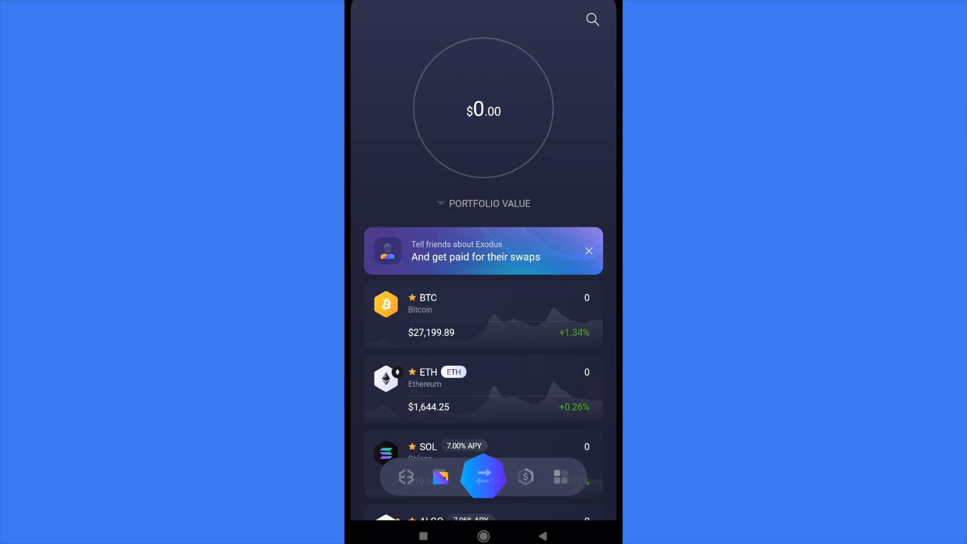
Find XRP in the Exodus asset list and open its Send XRP form.
scroll("down", 3)
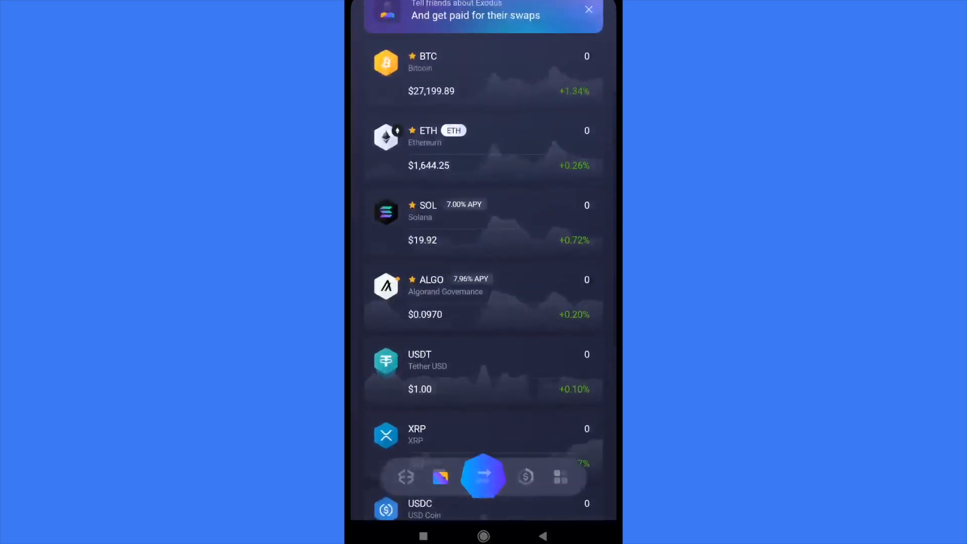
scroll("down", 3)
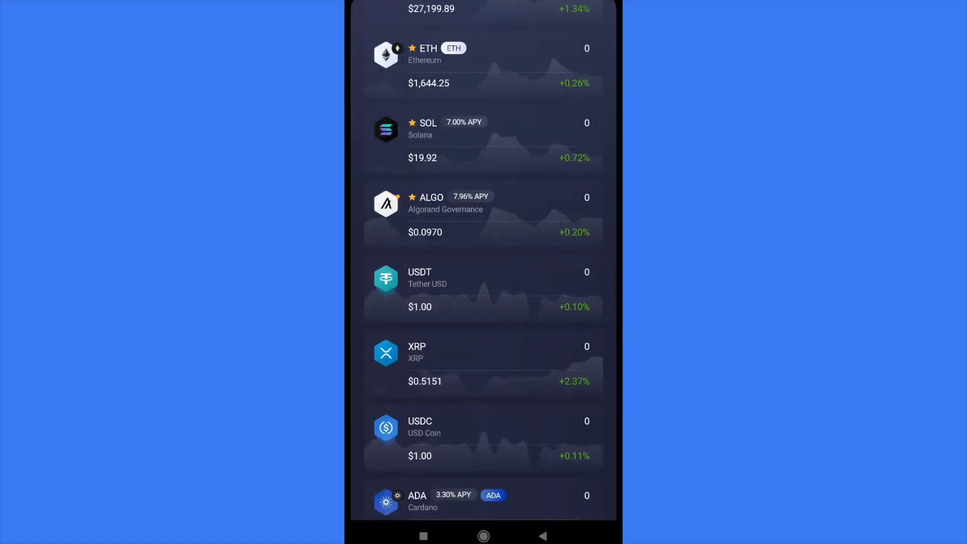
left_click(444, 348)
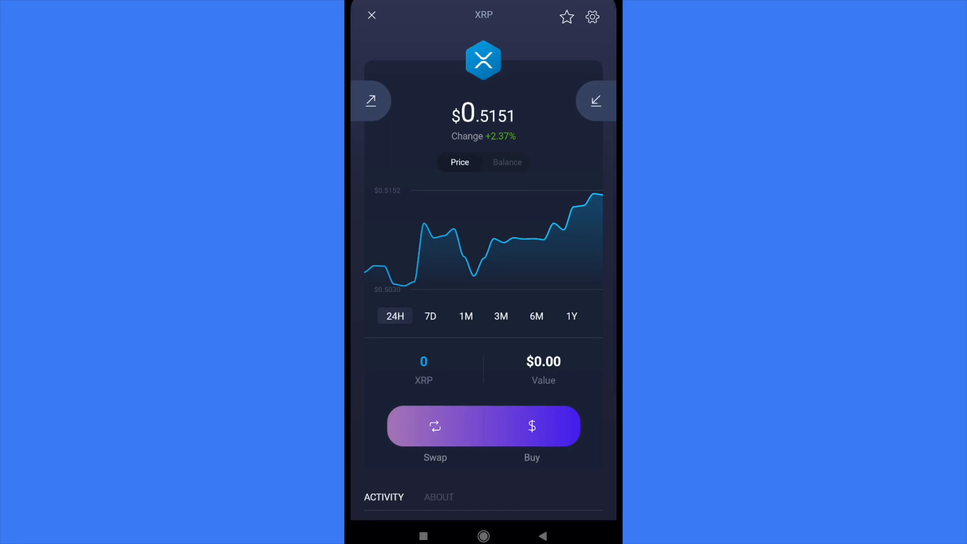
left_click(371, 101)
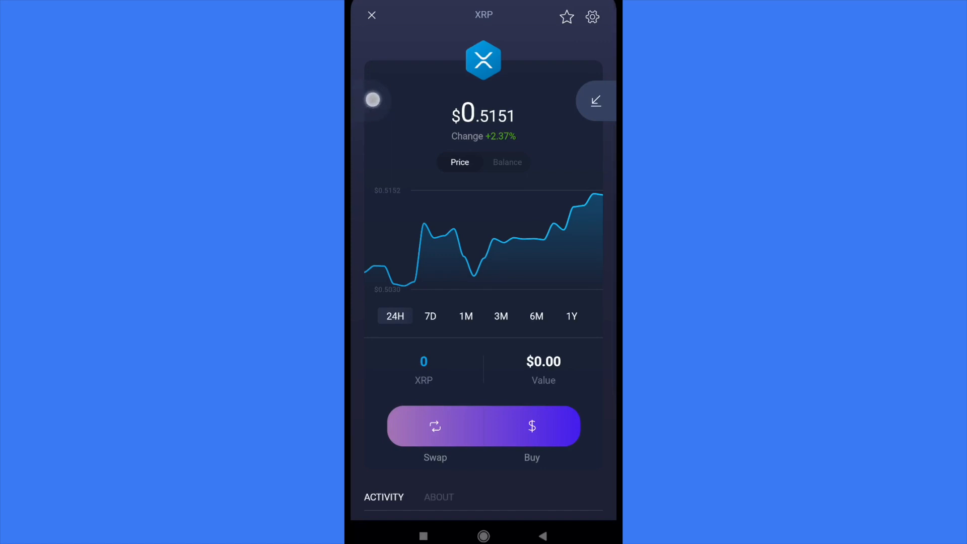
left_click(595, 100)
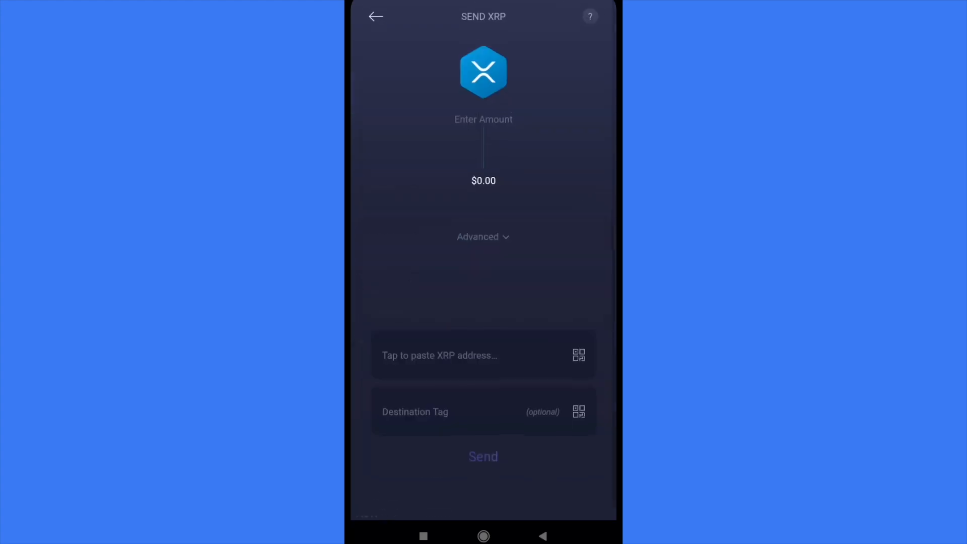
Enter a 500 XRP send amount, then return to the Android home screen.
left_click(451, 401)
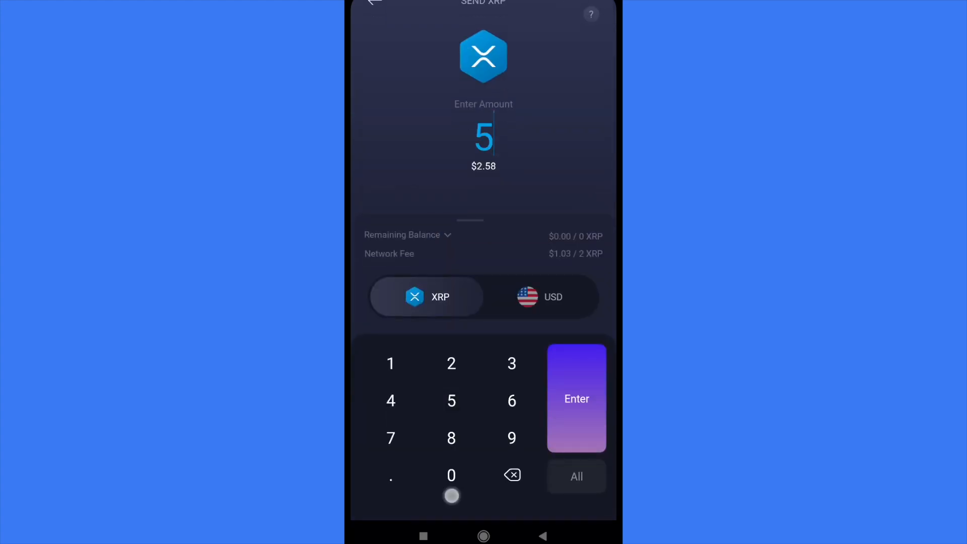
left_click(450, 475)
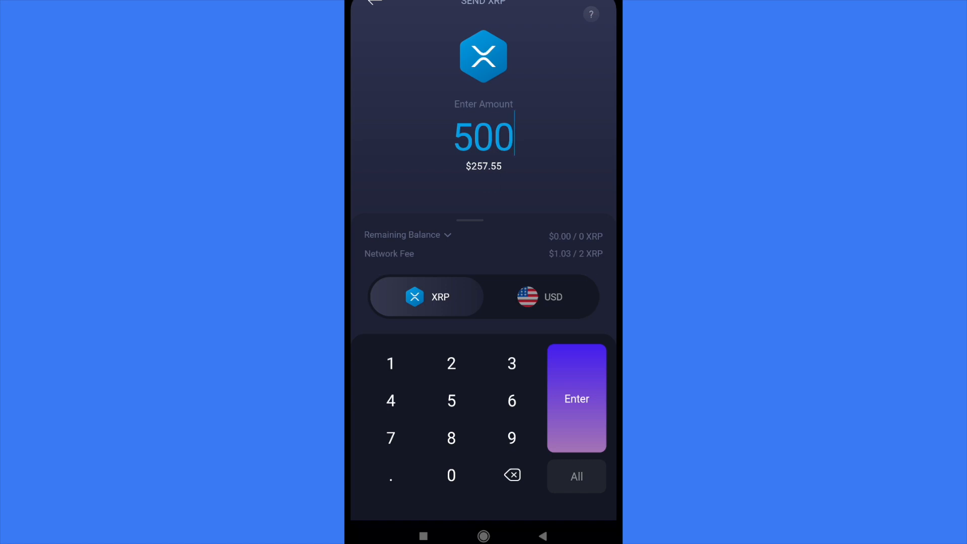
left_click(574, 398)
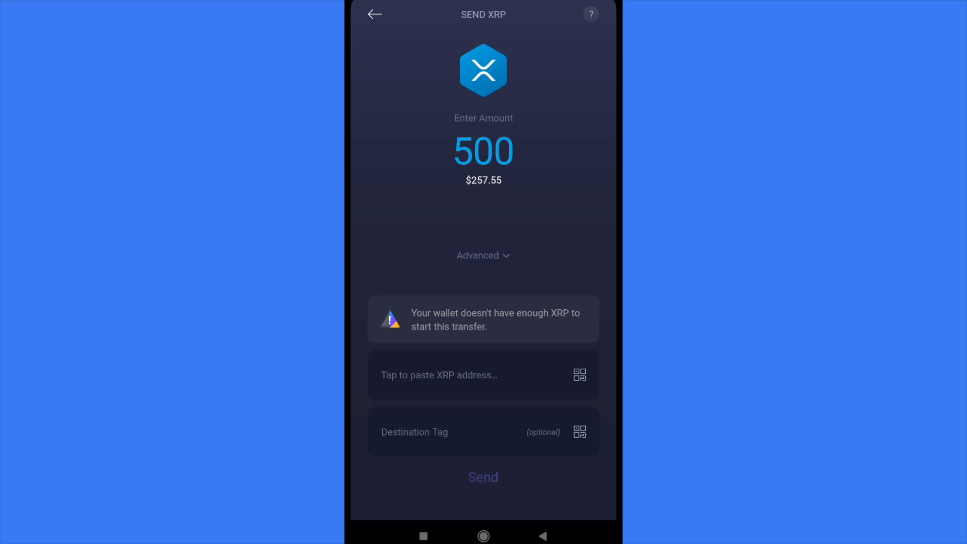
left_click(483, 536)
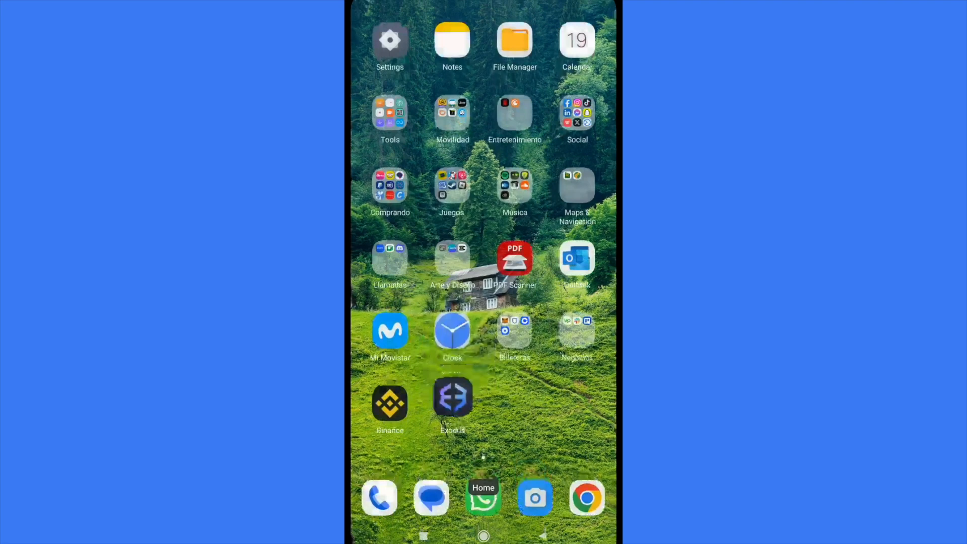
Launch Binance and open its Deposit coin list.
left_click(390, 406)
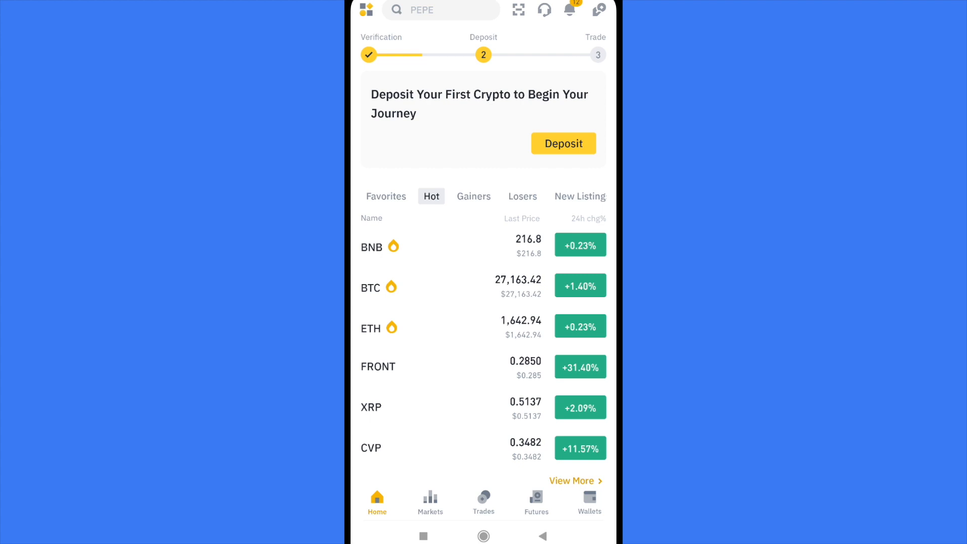
left_click(562, 143)
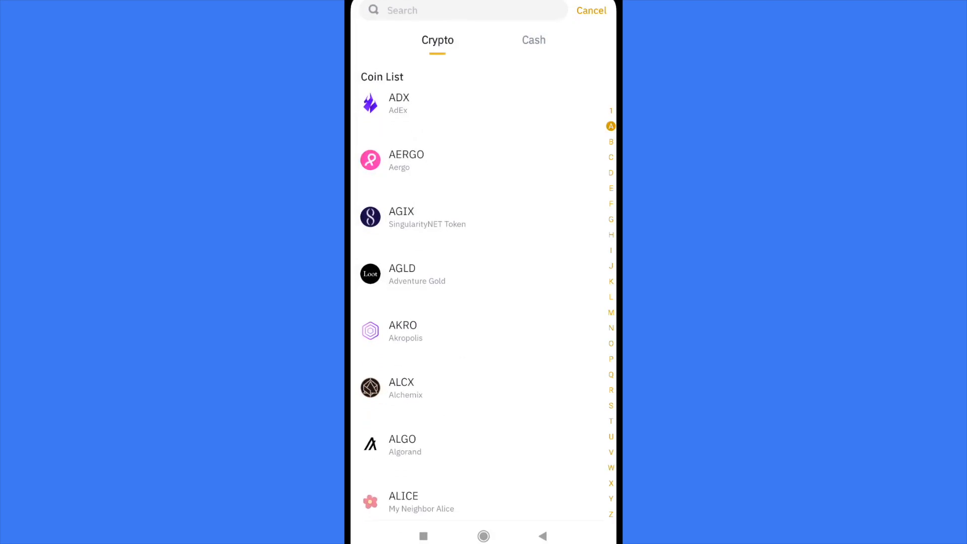
Search for XRP and pick the Ripple network to reveal the deposit address.
left_click(462, 11)
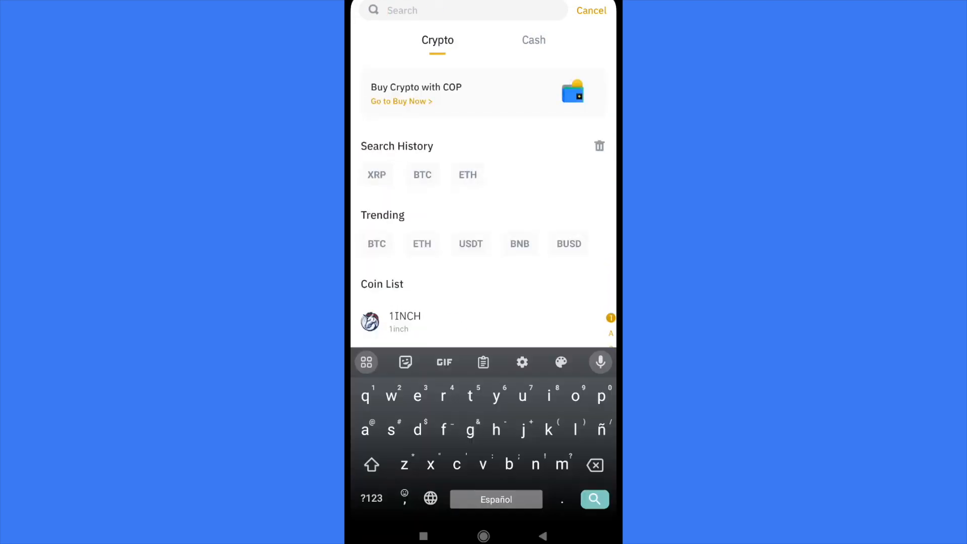
type("xrp")
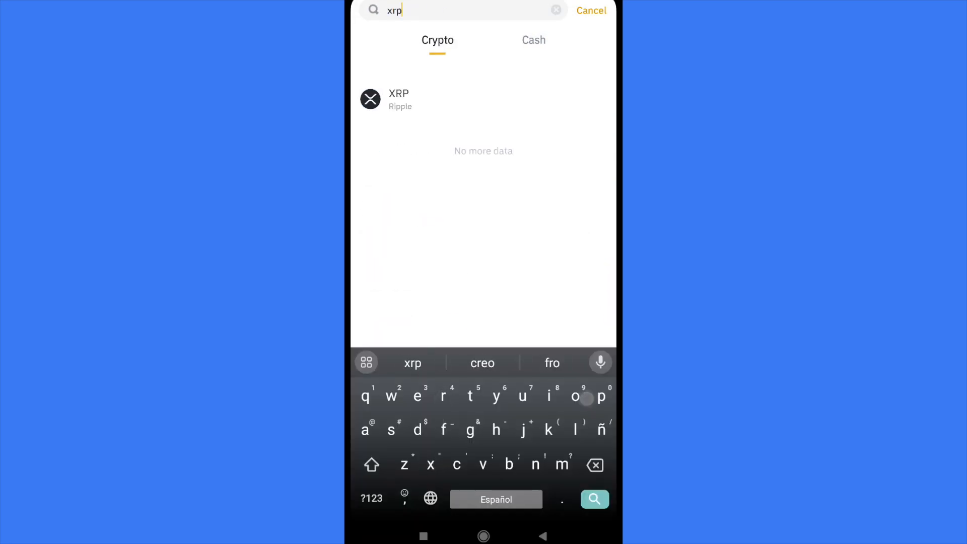
left_click(399, 99)
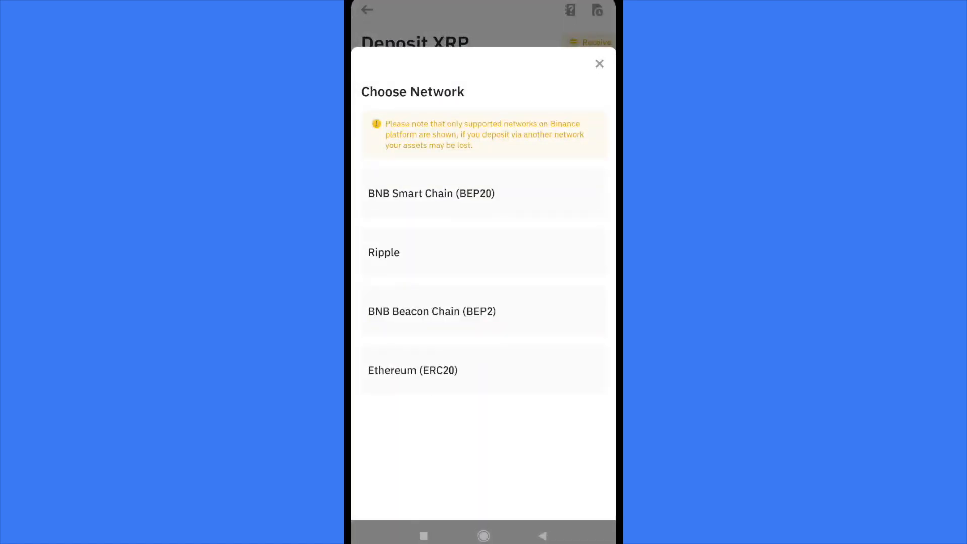
left_click(390, 261)
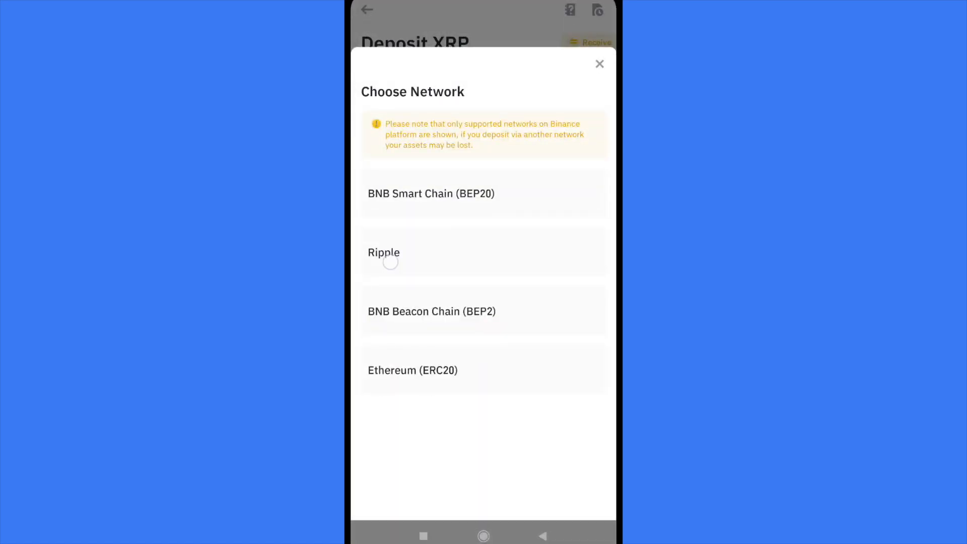
left_click(384, 252)
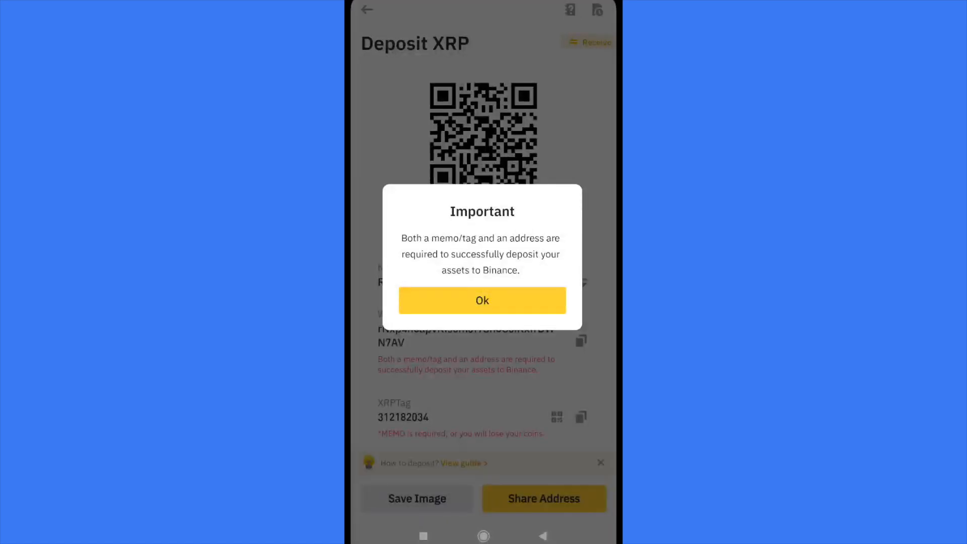
Acknowledge the memo-tag notice, switch apps, and bring Binance back to the front.
left_click(481, 300)
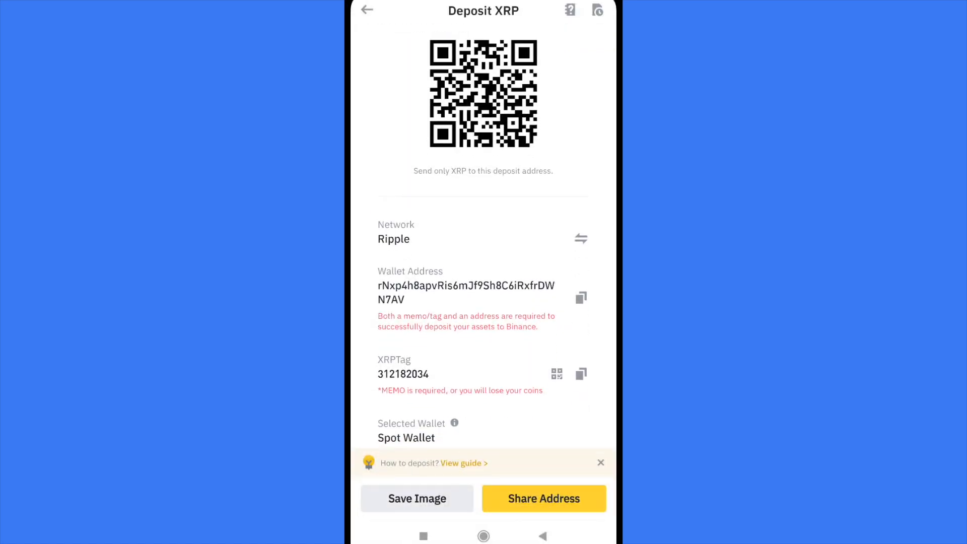
left_click(580, 297)
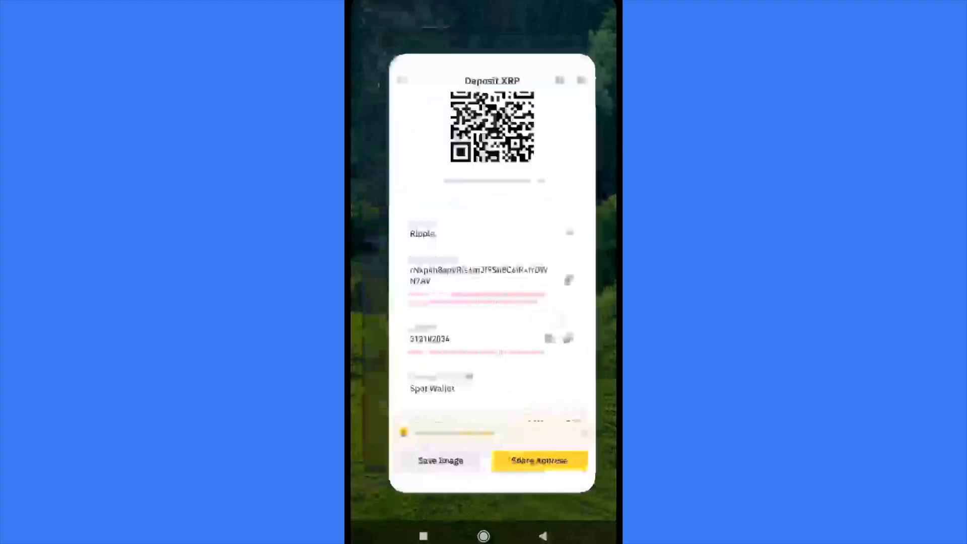
left_click(567, 280)
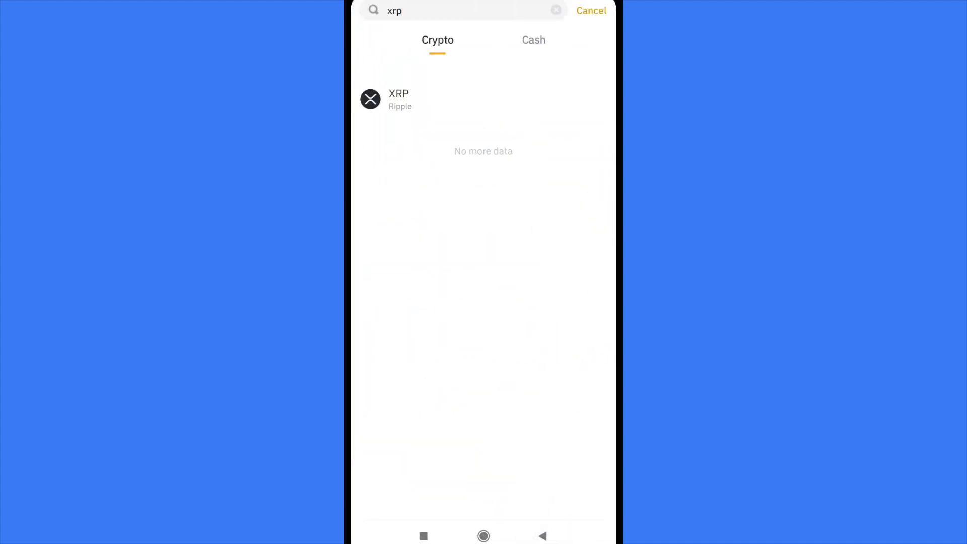
Enter the P2P market, accept the risk notice, and show USDT sell ads.
left_click(590, 10)
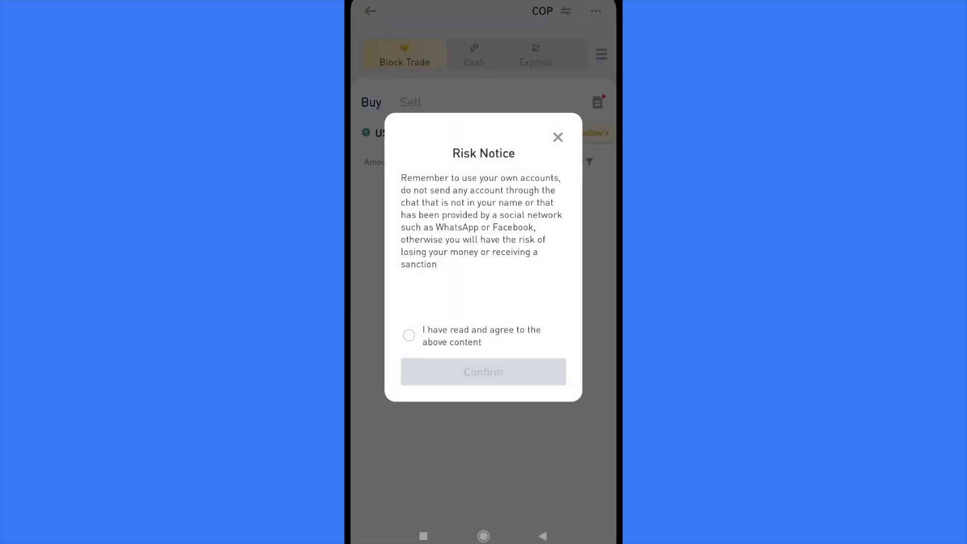
left_click(408, 336)
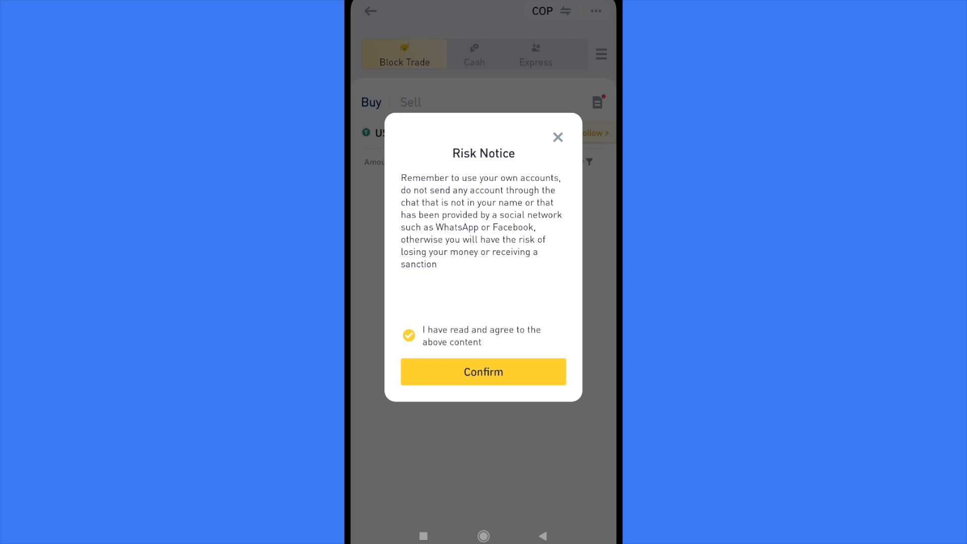
left_click(482, 371)
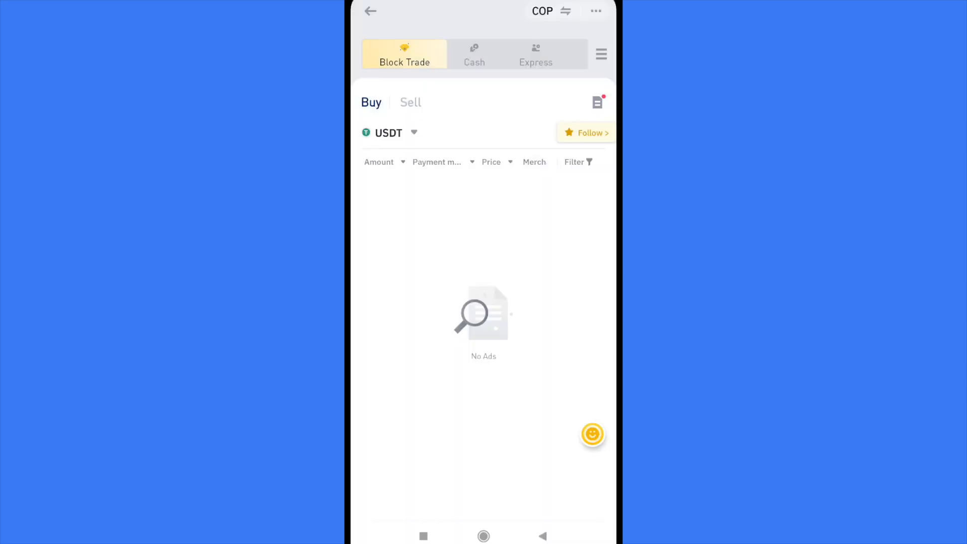
left_click(410, 102)
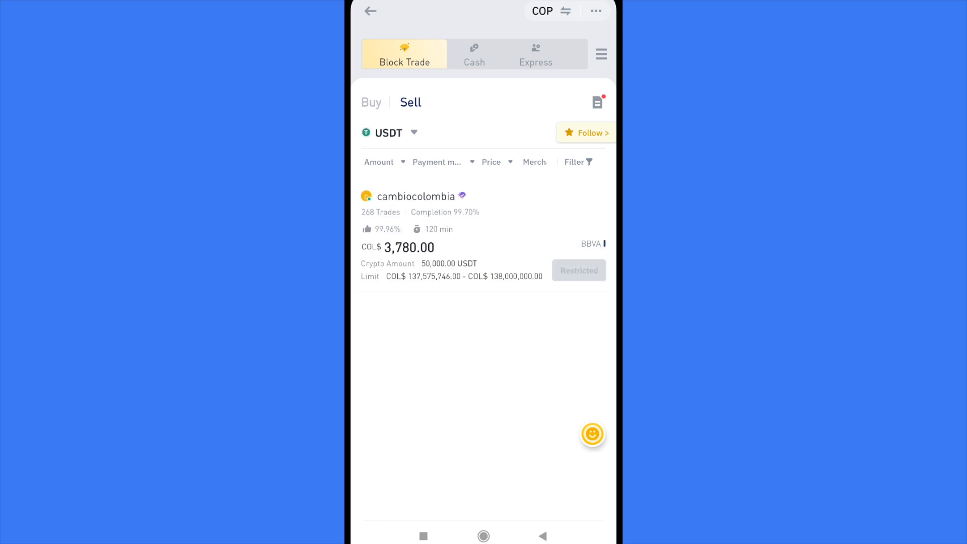
Search the P2P coin list for XRP, then go back to the profile page.
left_click(388, 133)
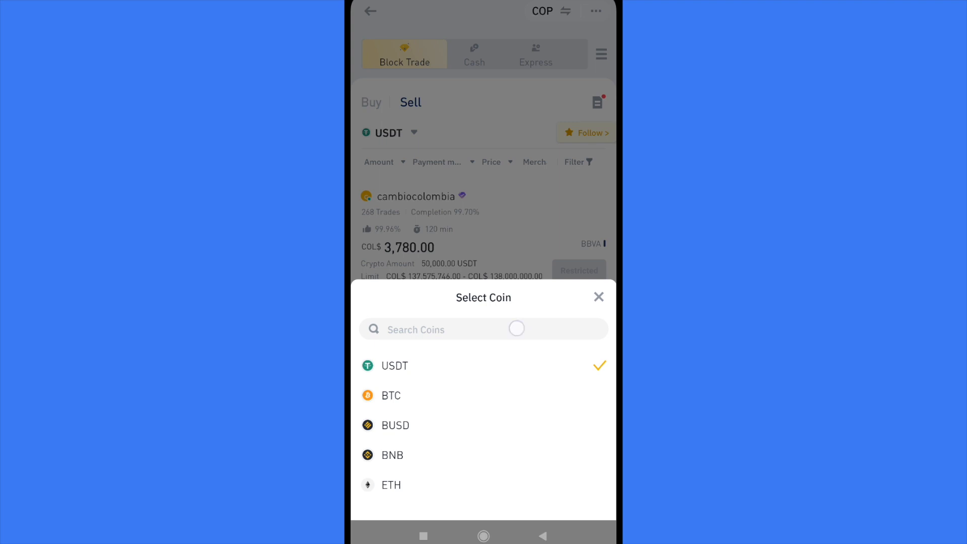
type("xrp")
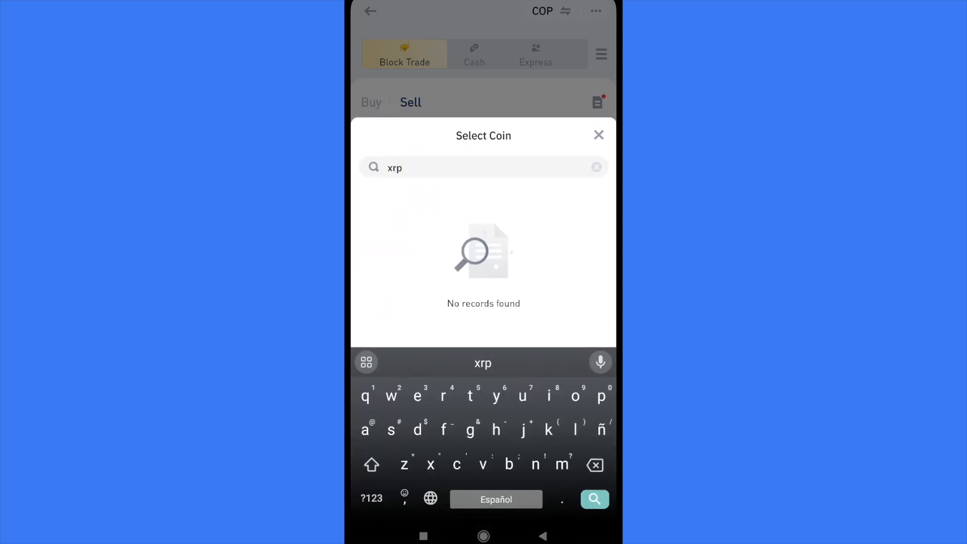
left_click(598, 135)
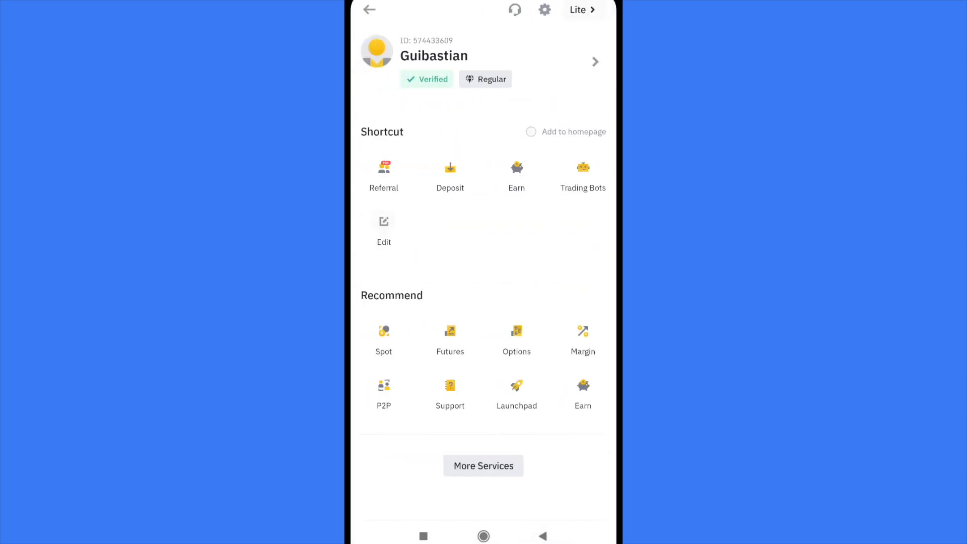
Open Convert from the Trade section of the full services list.
left_click(483, 466)
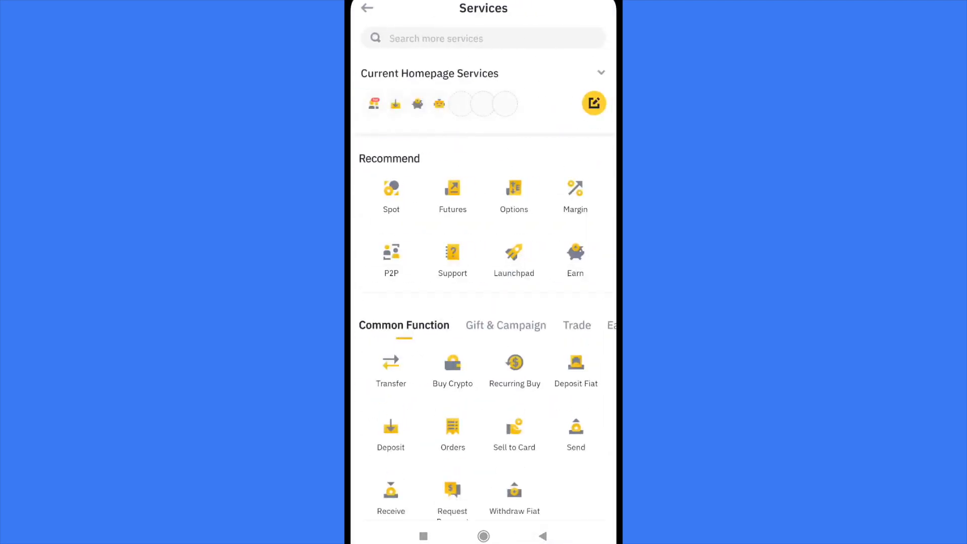
scroll("down", 3)
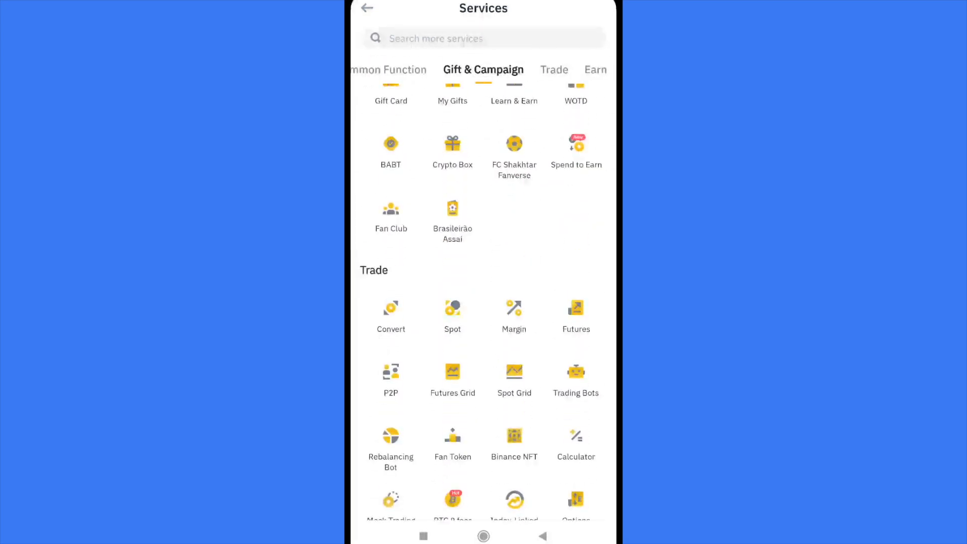
left_click(390, 308)
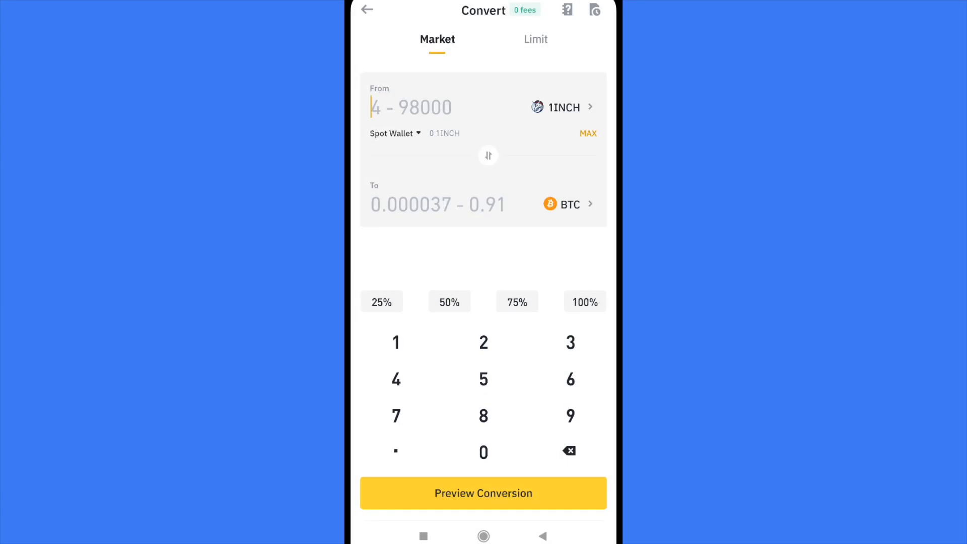
Set XRP as the source coin and preview converting 5 XRP to USDT.
left_click(562, 107)
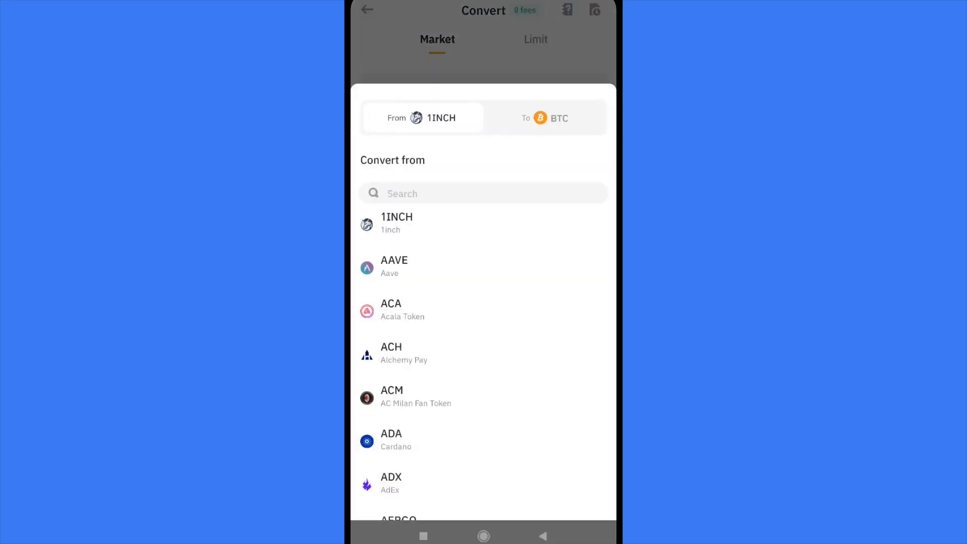
type("xrp")
type("5")
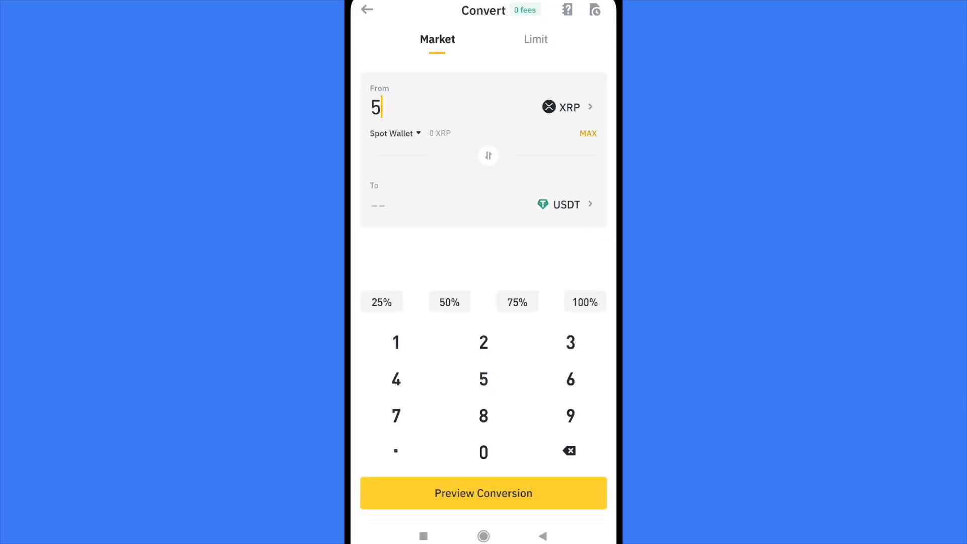
left_click(483, 453)
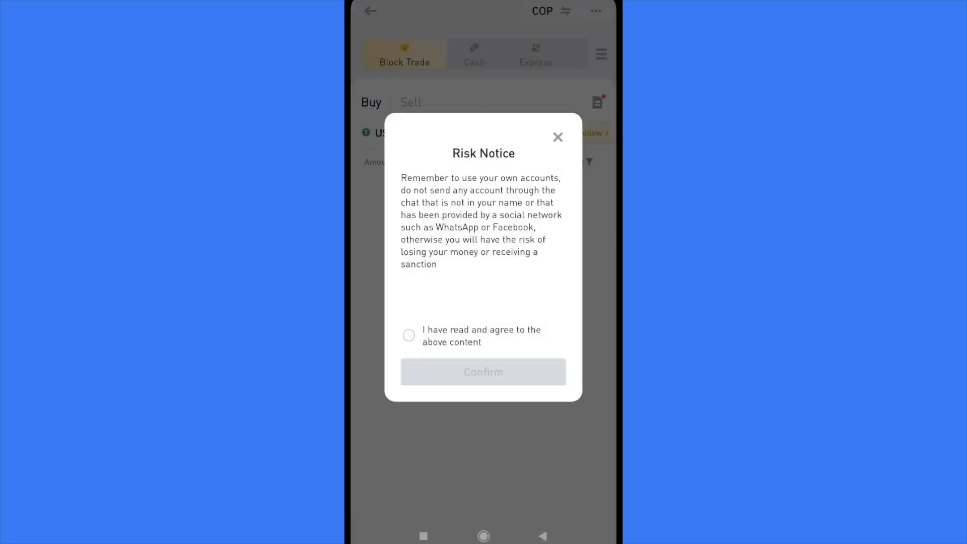
Accept the P2P risk notice and list the USDT sell offers in COP.
left_click(557, 137)
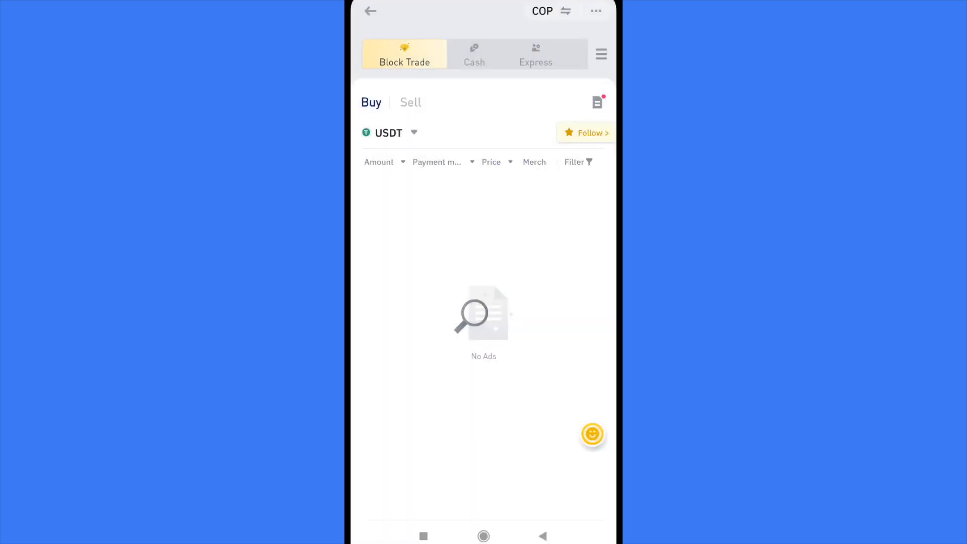
left_click(410, 103)
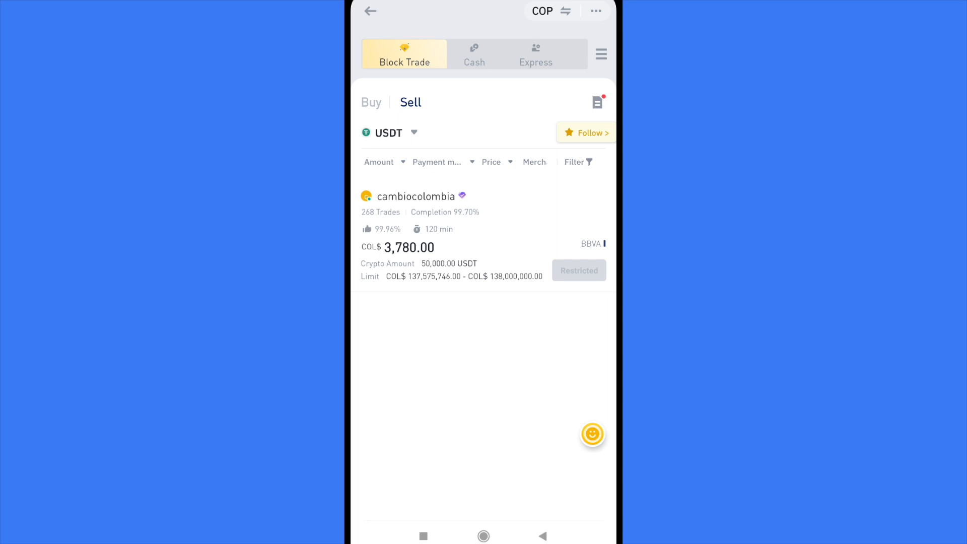